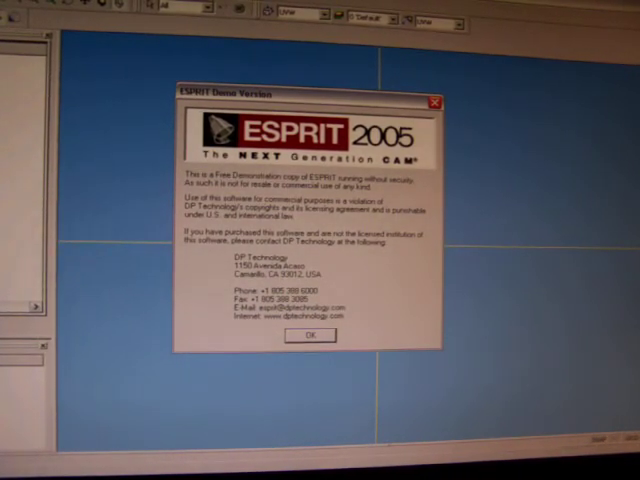
- Dismiss the ESPRIT Demo Version notice with OK
left_click(315, 334)
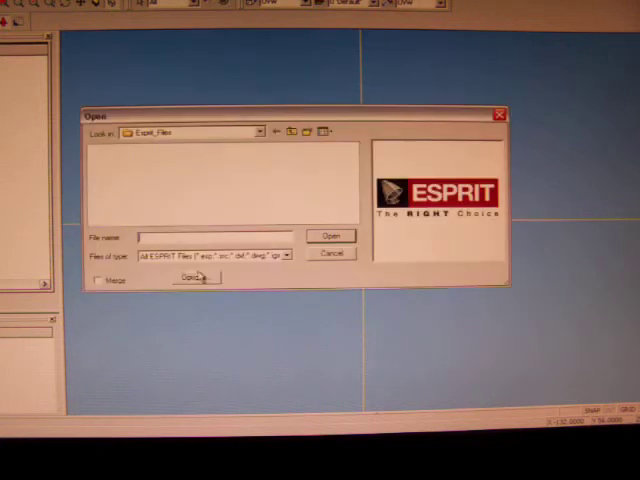
- Browse into the Mark III folder and open the Epicycloid 3 rotor part
left_click(260, 131)
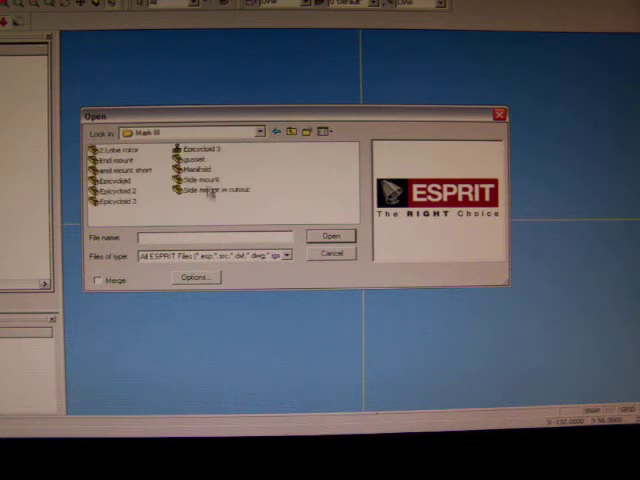
left_click(331, 253)
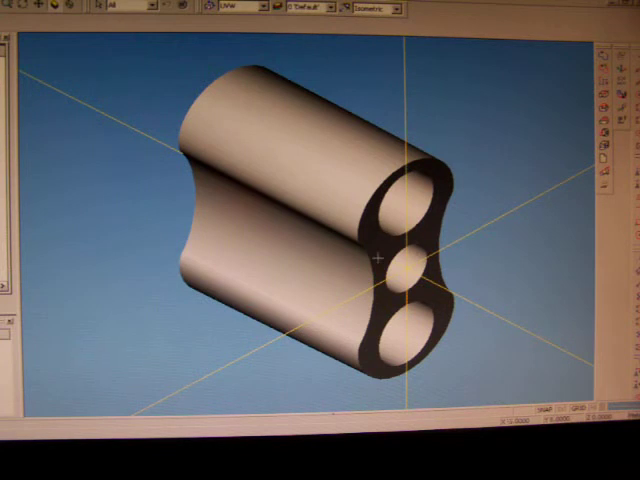
mouse_move(373, 172)
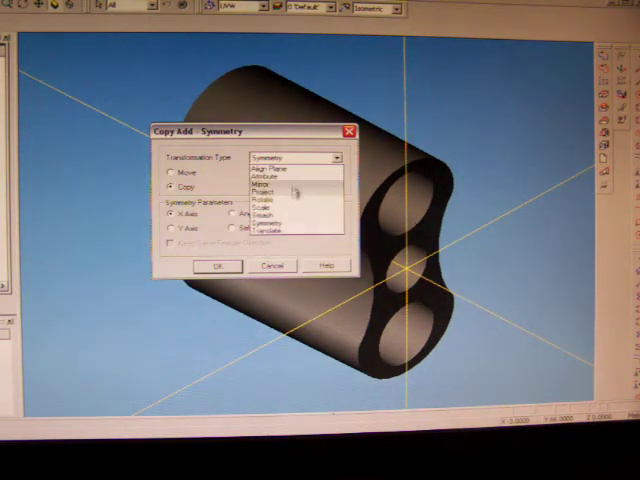
- Rotate the rotor 90 degrees with a Rotate-Move transformation so it stands upright
left_click(267, 190)
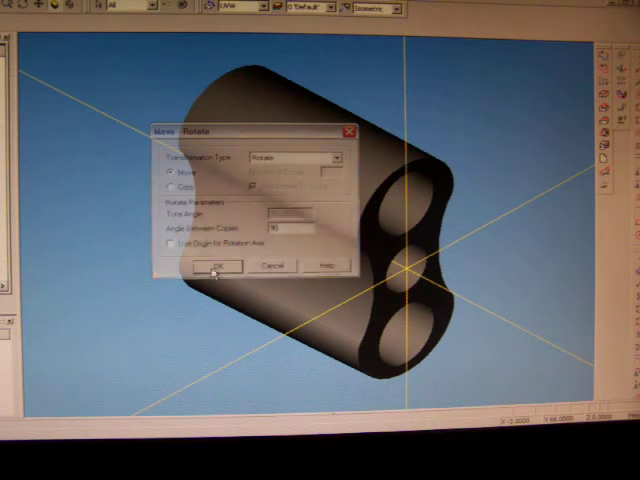
left_click(215, 266)
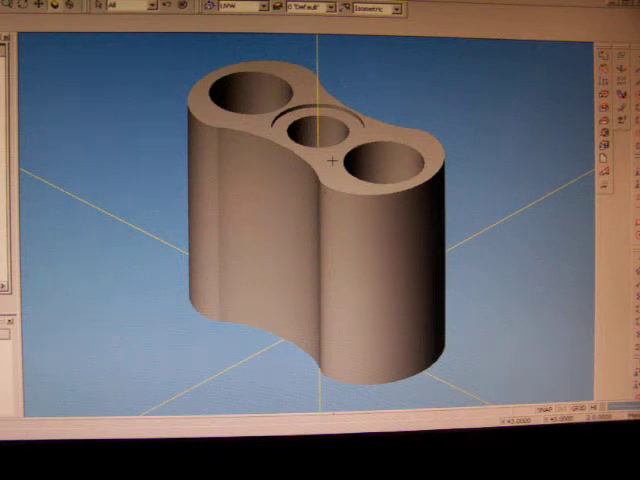
mouse_move(335, 160)
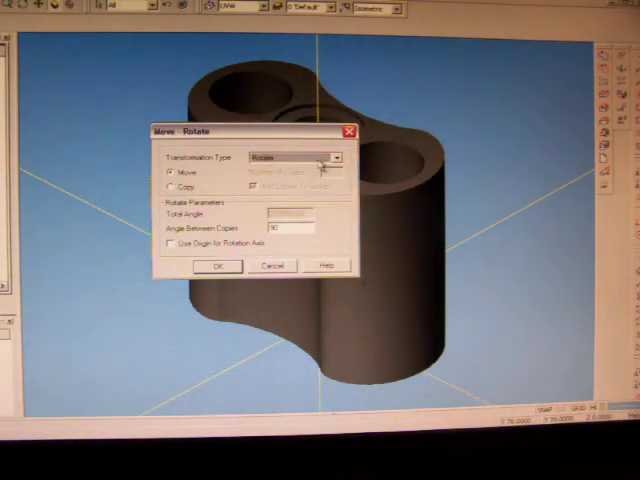
- Translate the upright rotor by an offset along the Z axis
left_click(335, 157)
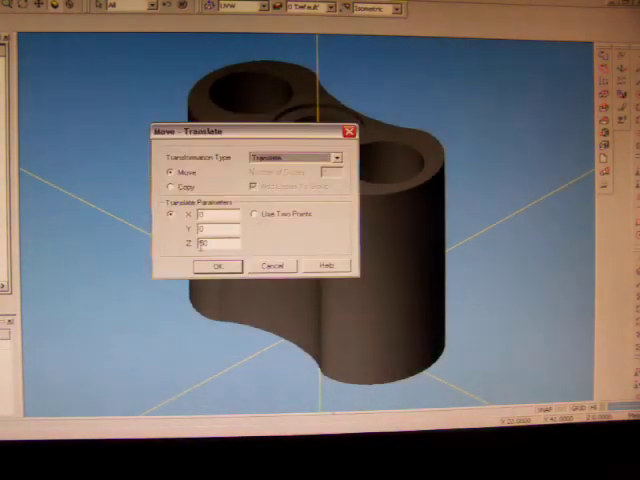
left_click(215, 266)
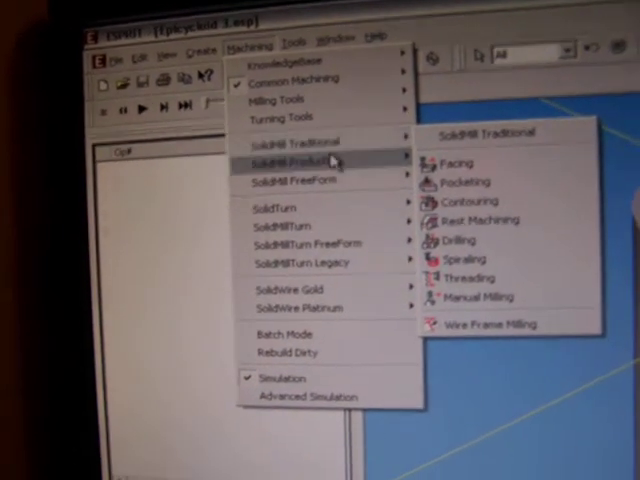
mouse_move(283, 150)
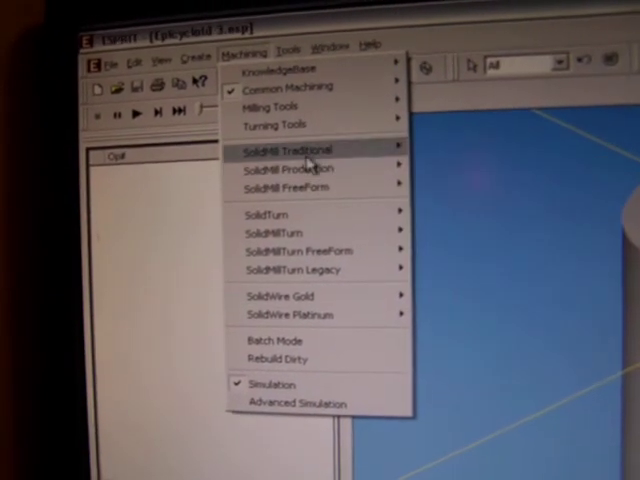
- Show the SolidMill Traditional operations: facing, pocketing, contouring, drilling, threading
left_click(285, 148)
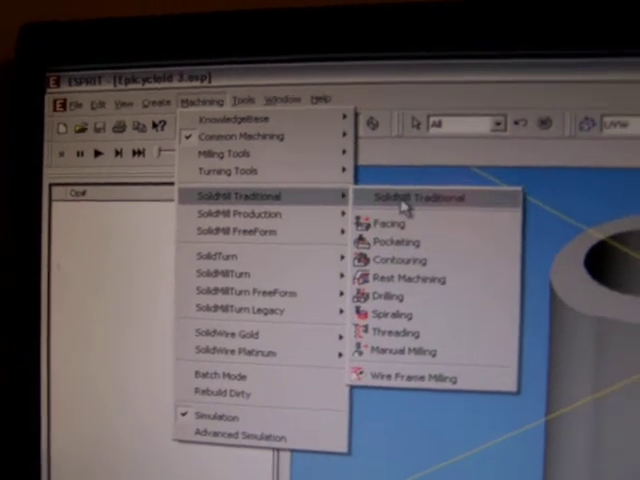
mouse_move(400, 267)
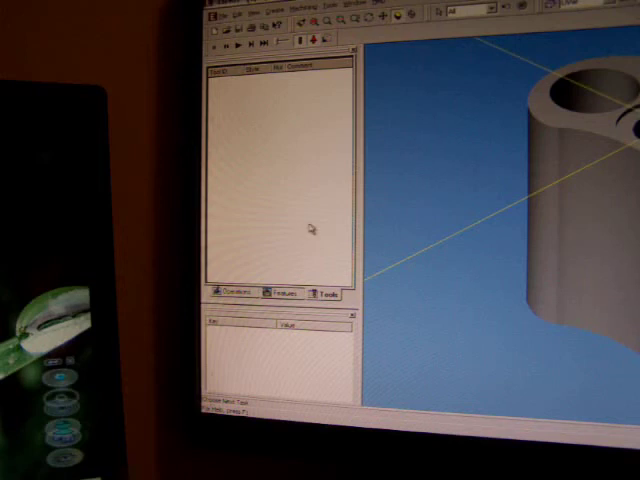
mouse_move(362, 193)
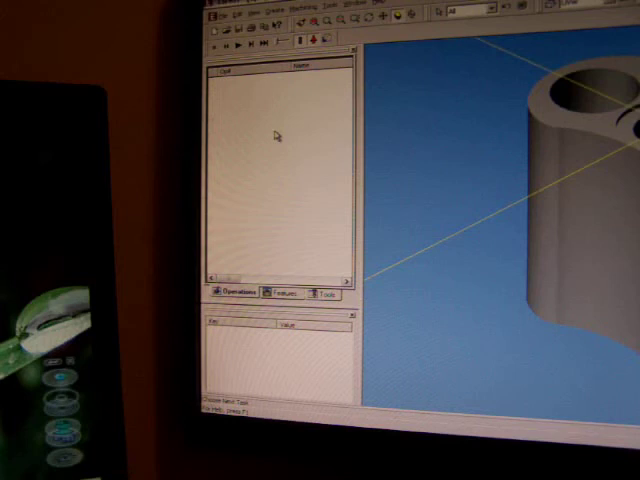
mouse_move(268, 118)
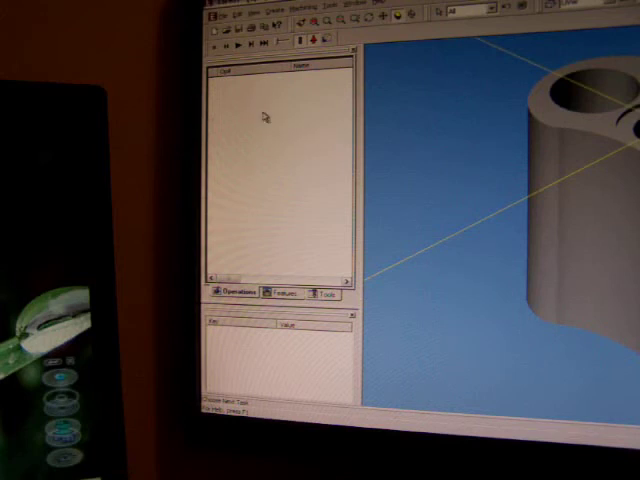
mouse_move(262, 120)
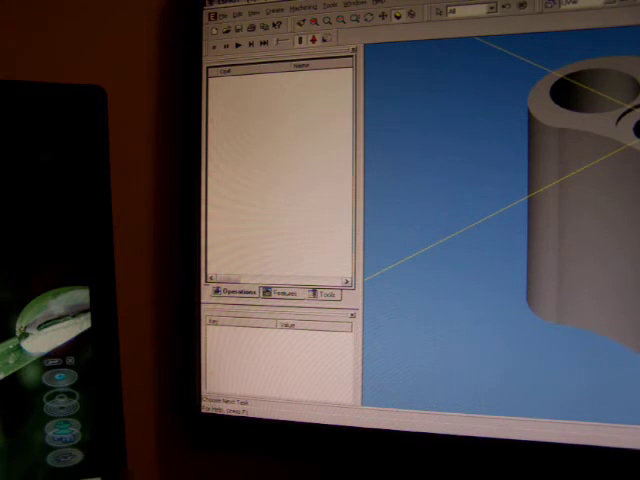
mouse_move(422, 185)
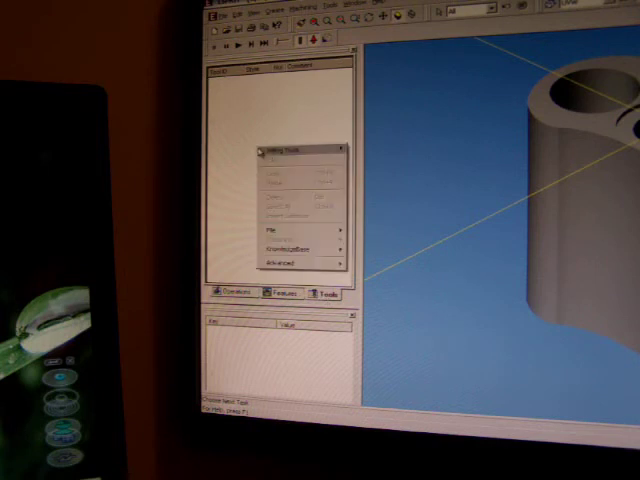
- Show the Milling Tools type list from the empty tool library
left_click(305, 150)
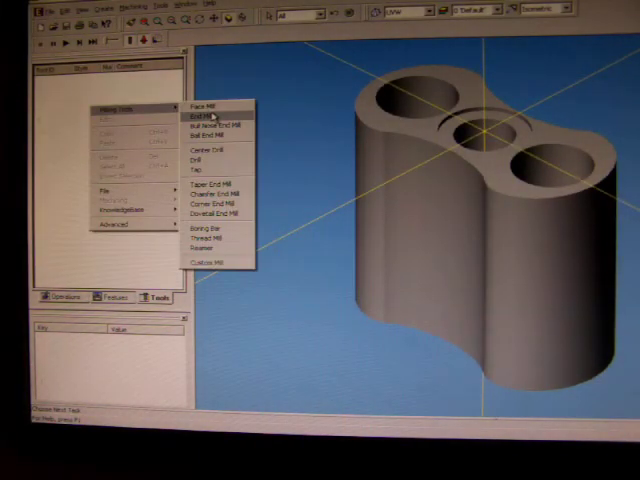
- Start a new End Mill definition with its default 12 mm geometry form
left_click(201, 116)
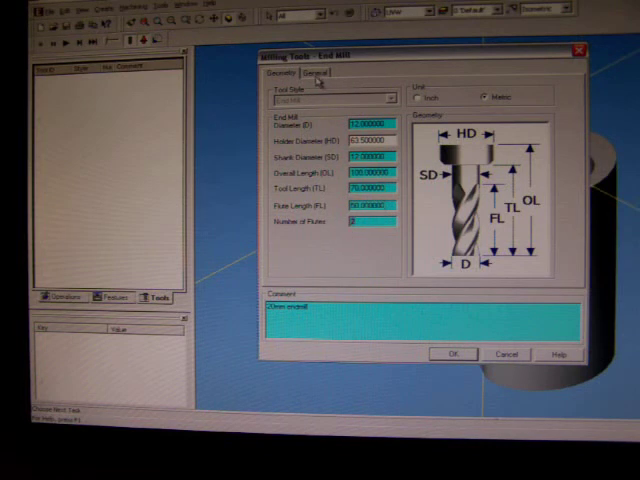
left_click(314, 72)
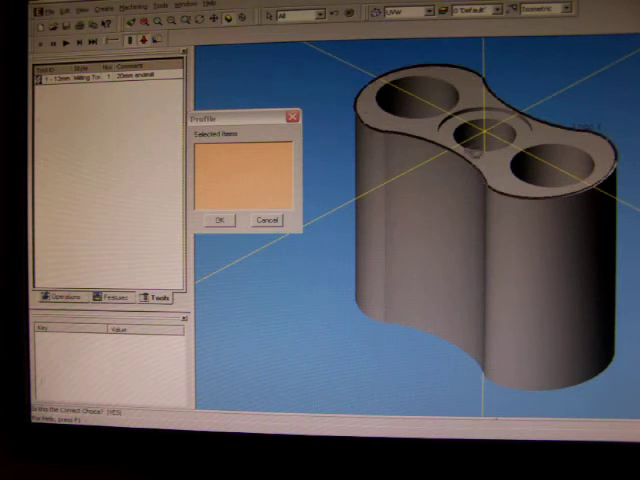
left_click(218, 219)
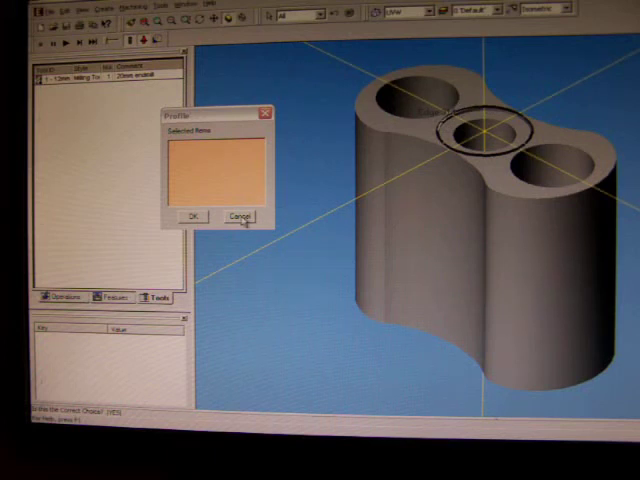
left_click(239, 216)
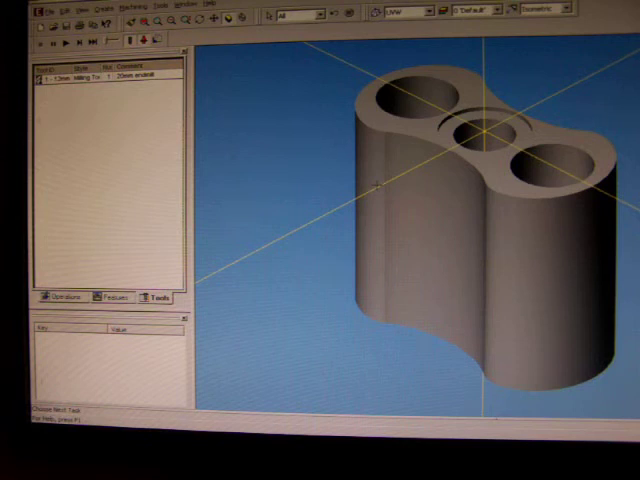
mouse_move(133, 143)
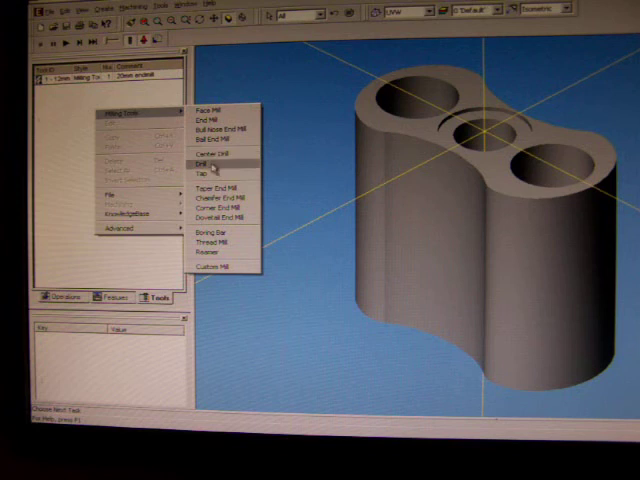
mouse_move(213, 156)
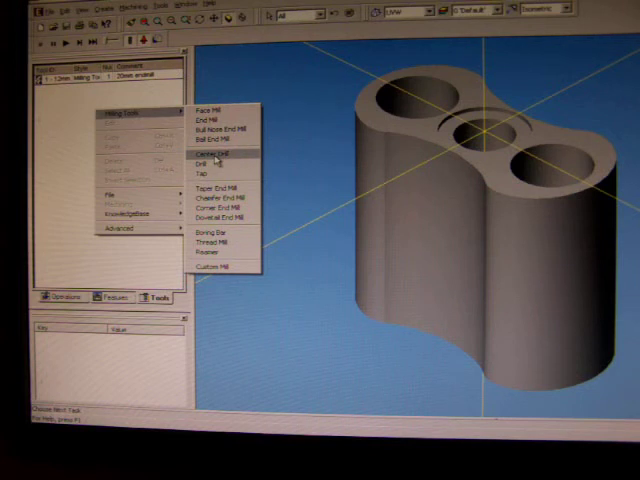
- Add a 16 mm drill commented '15mm drill' as the second library tool
left_click(206, 166)
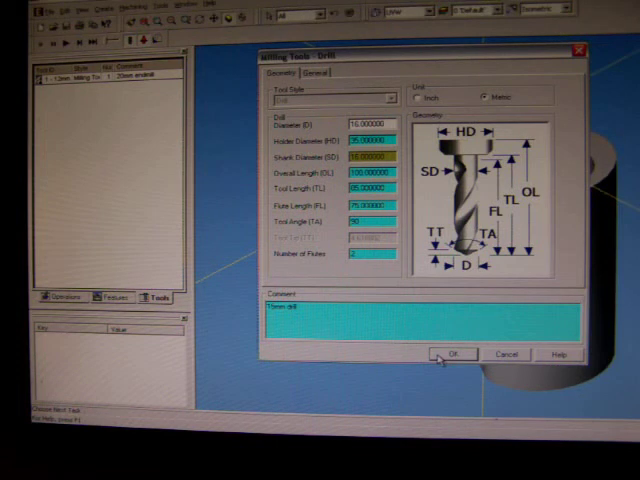
left_click(315, 71)
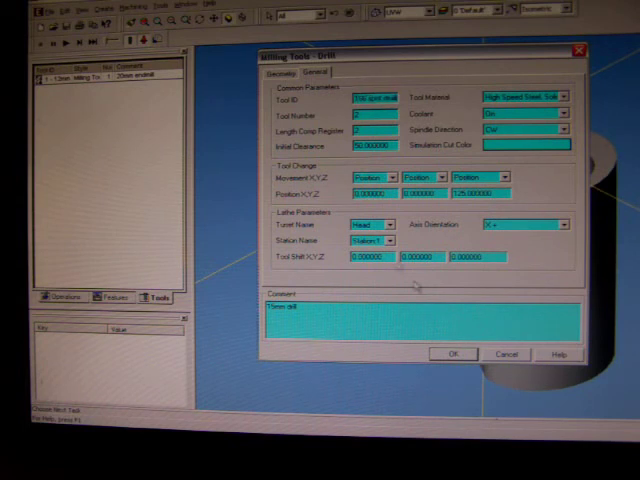
left_click(453, 354)
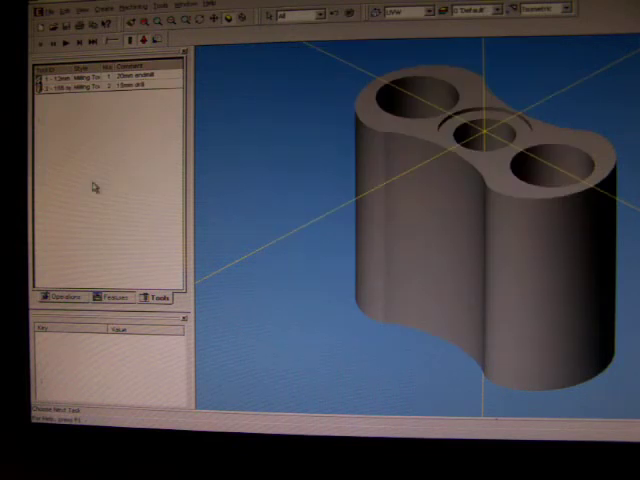
double_click(95, 86)
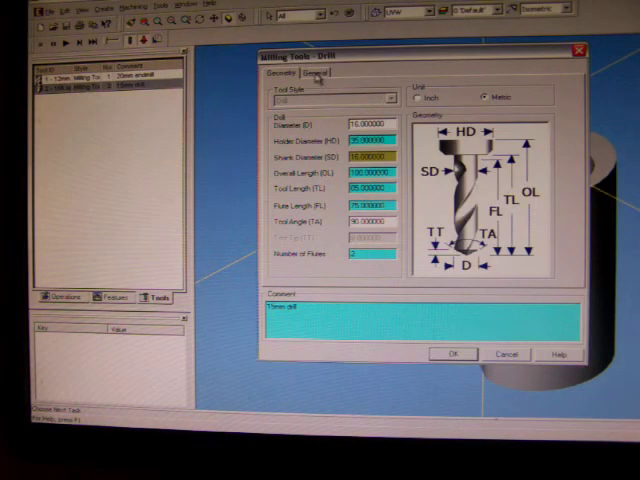
left_click(317, 72)
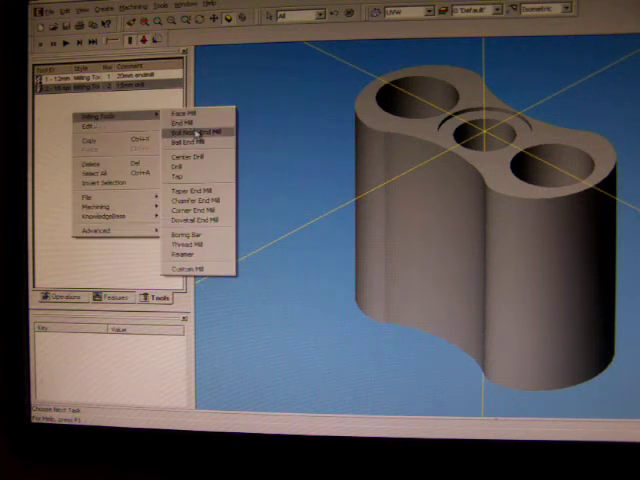
mouse_move(185, 121)
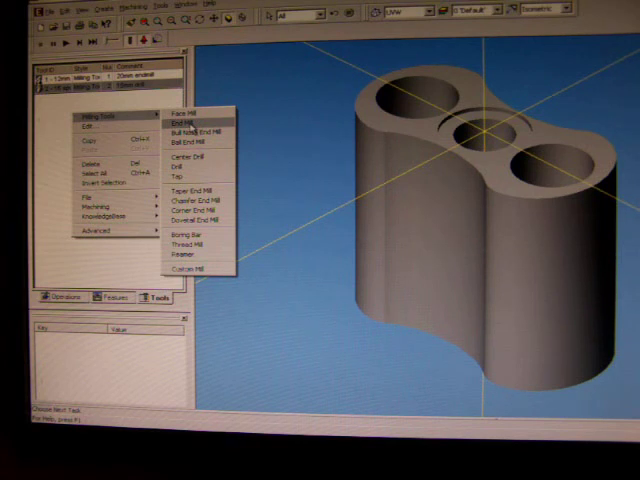
mouse_move(185, 167)
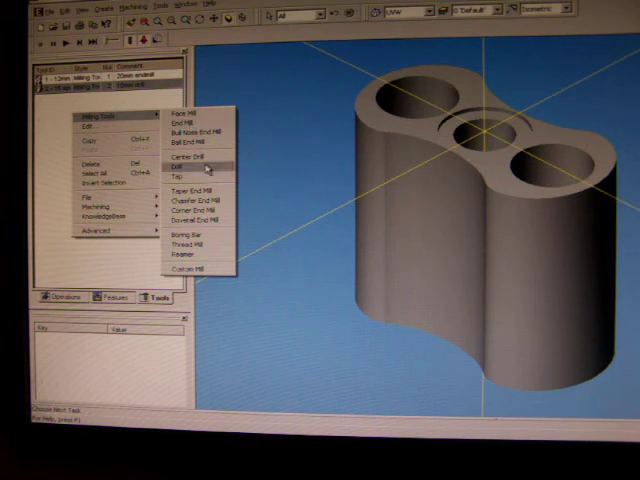
- Add a third drill, also commented '15mm drill', to the tool library
left_click(175, 169)
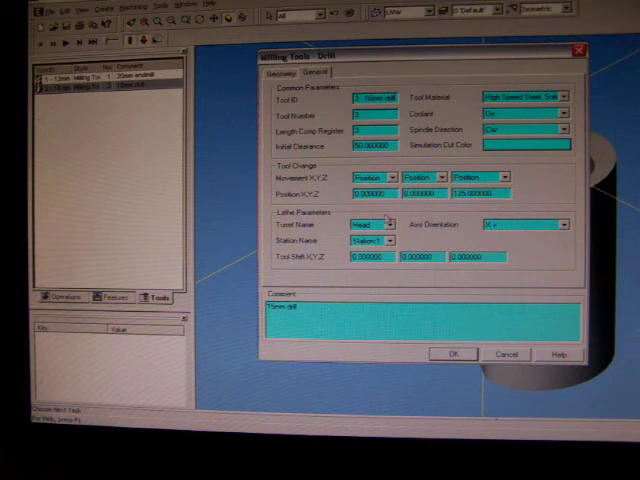
left_click(453, 354)
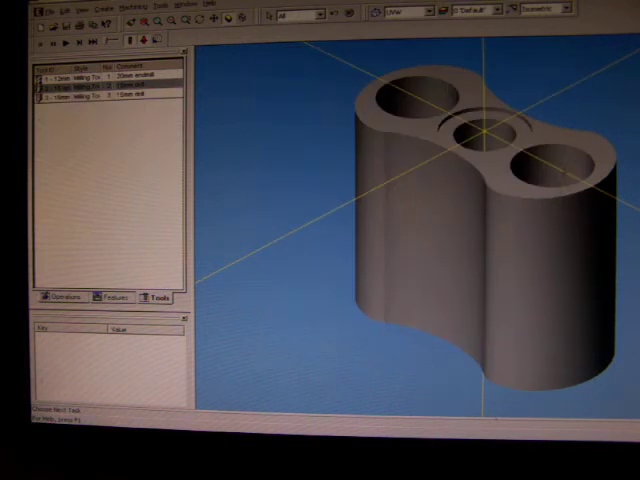
- Add a fourth drill of 11.8 mm diameter with a 120-degree tool angle
right_click(100, 85)
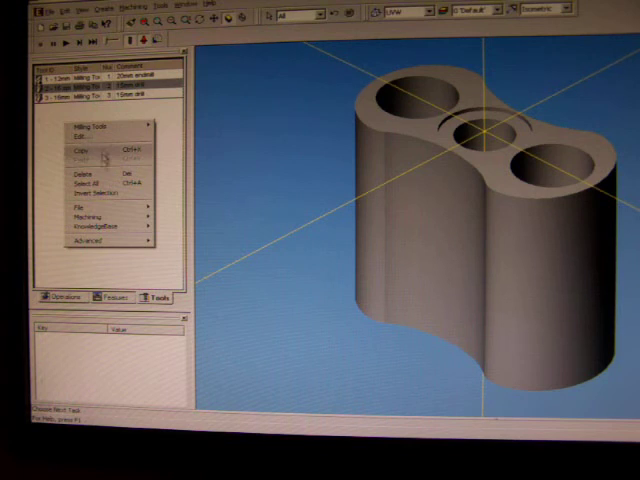
left_click(88, 123)
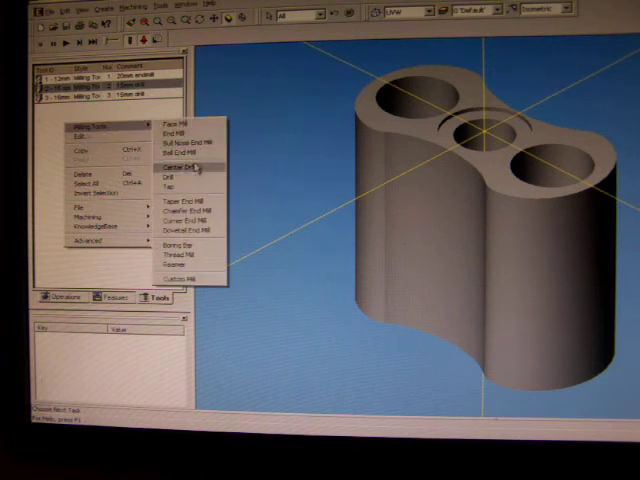
left_click(173, 177)
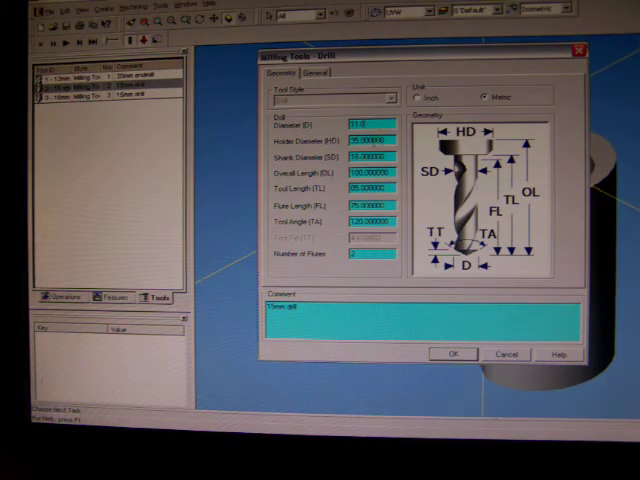
left_click(303, 72)
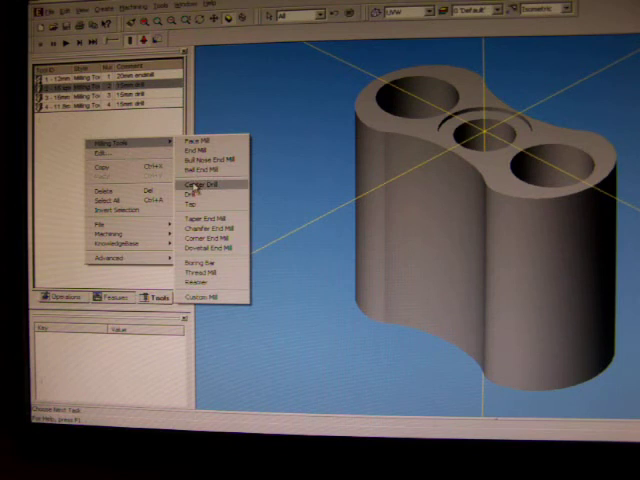
mouse_move(200, 290)
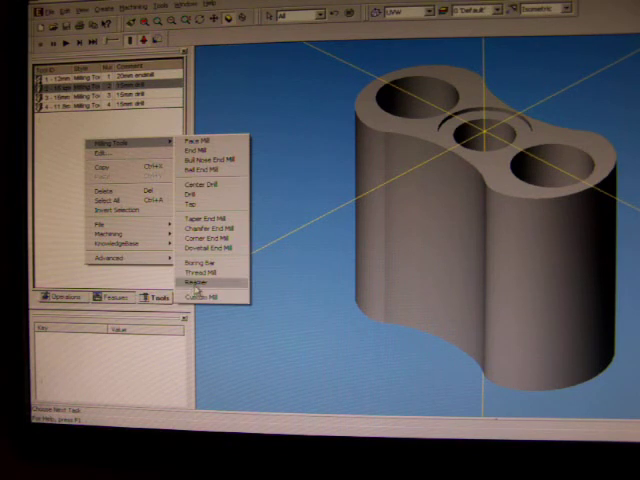
- Add tool 5 to the library and bring up the 12mm reamer's General parameters
left_click(189, 274)
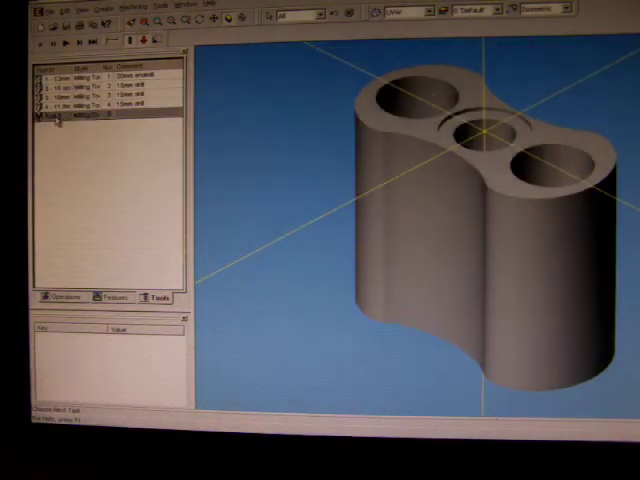
double_click(105, 117)
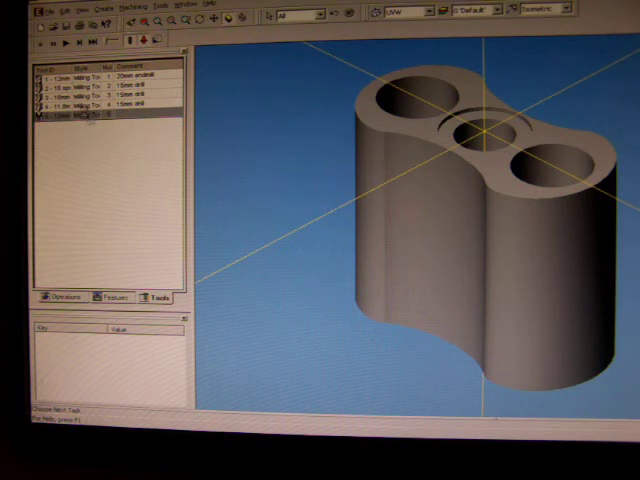
double_click(100, 120)
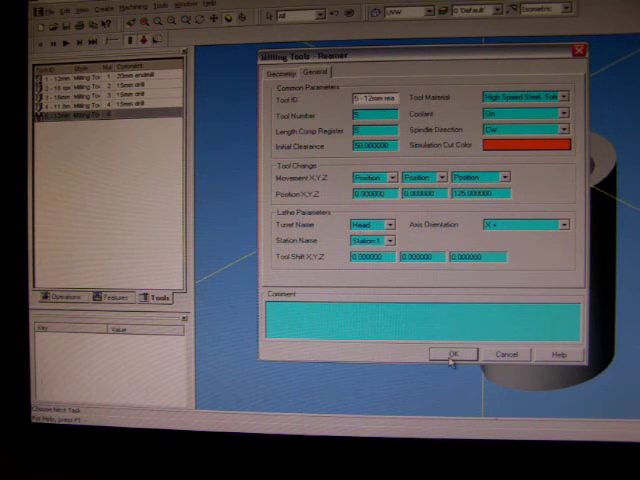
- Accept the reamer, then select the centre hole's two circular edges (Loop 3, Loop 334) for a Profile feature
left_click(453, 354)
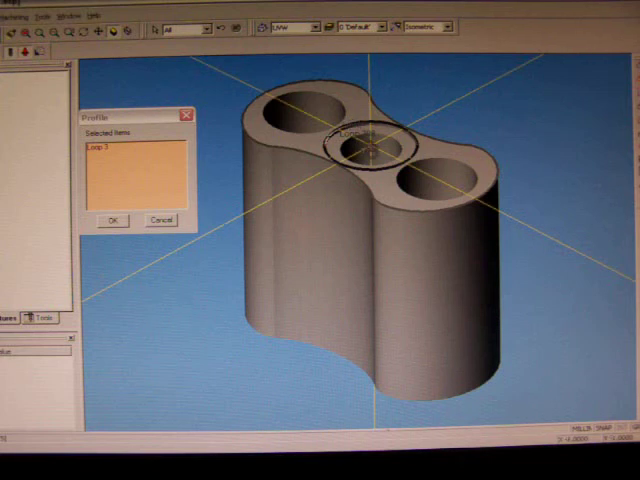
left_click(370, 145)
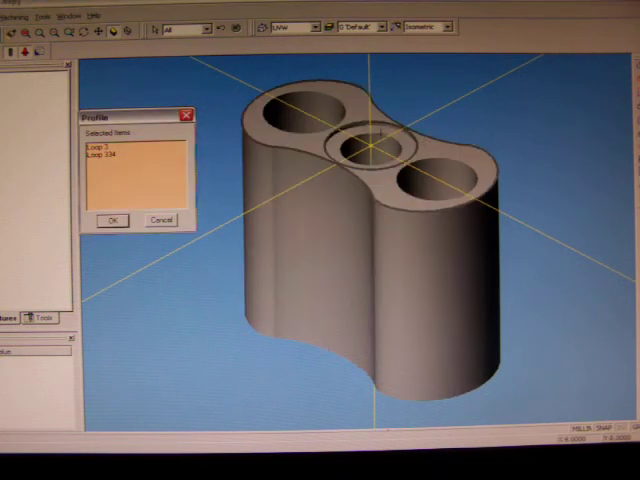
left_click(440, 175)
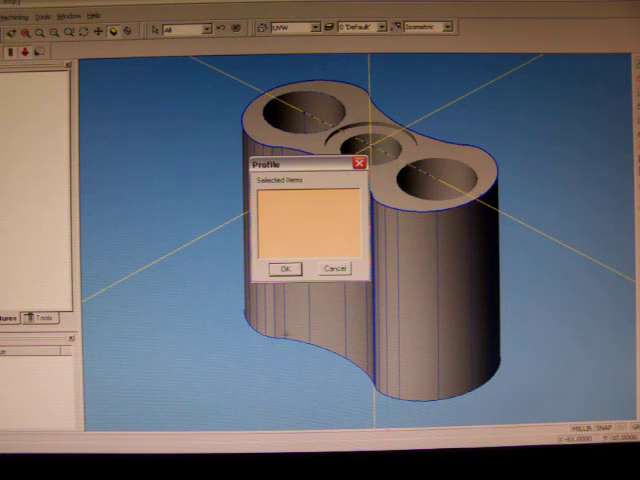
- Confirm the profile and create hole features with Max Diameter 16 and counterbores enabled
left_click(285, 269)
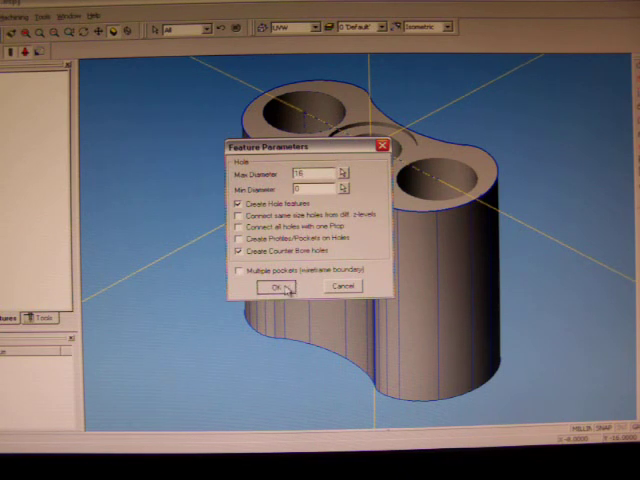
left_click(272, 285)
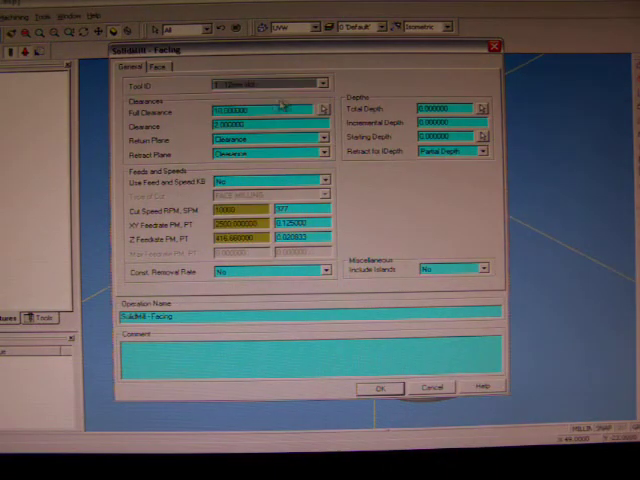
- Generate the facing toolpath with tool 1 - 12mm slot, 12000 RPM, 3500 XY and 1500 Z feed
left_click(318, 82)
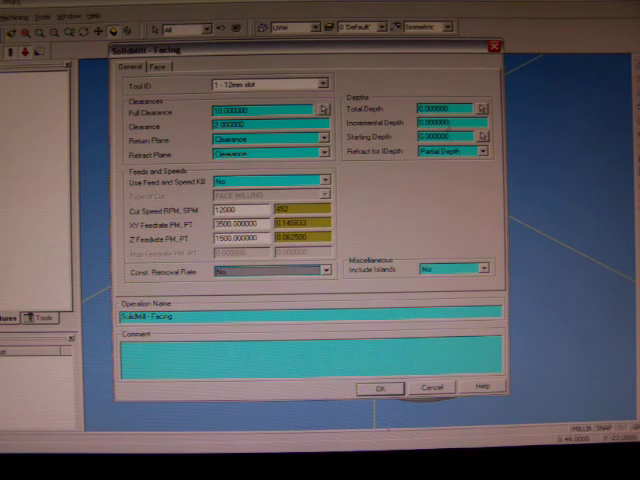
left_click(157, 66)
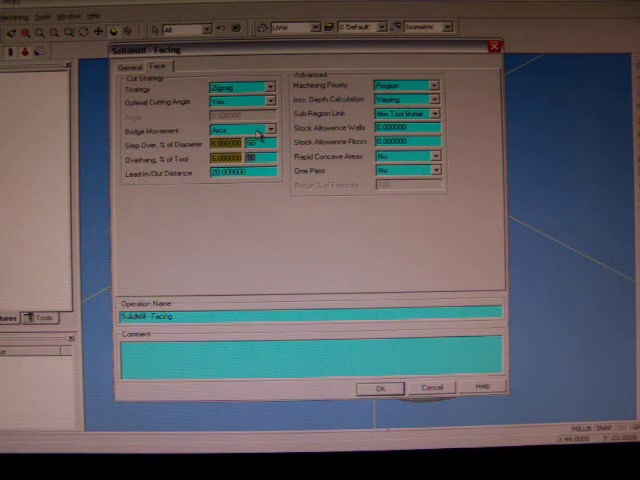
left_click(378, 387)
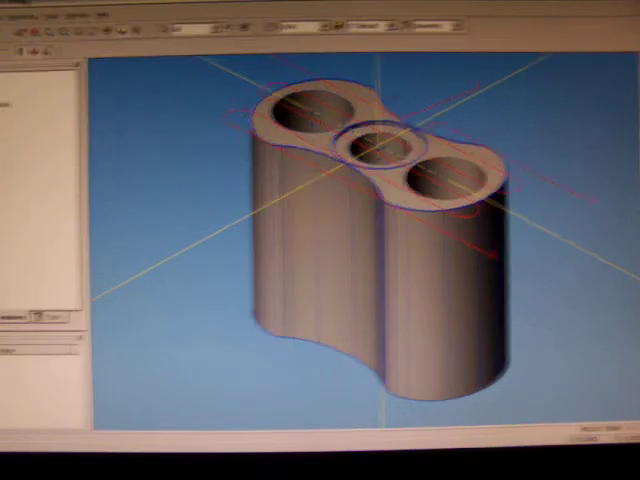
- In Simulation Parameters Solids, make the stock a Cylinder of Outer Radius 32 from XYZ1 0,0,1 to XYZ2 0,0,-60
scroll("up", 3)
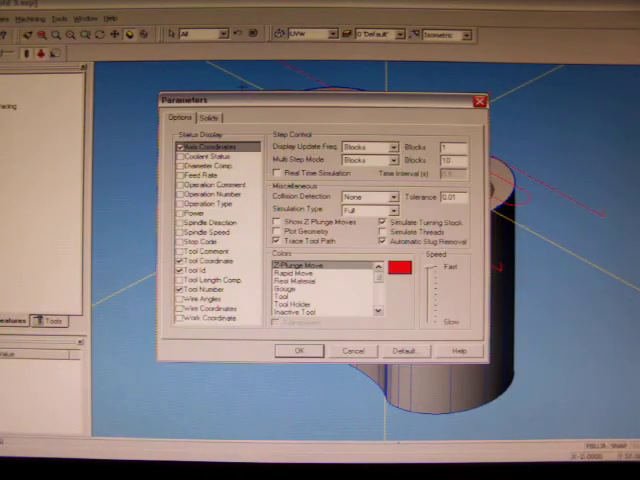
left_click(195, 118)
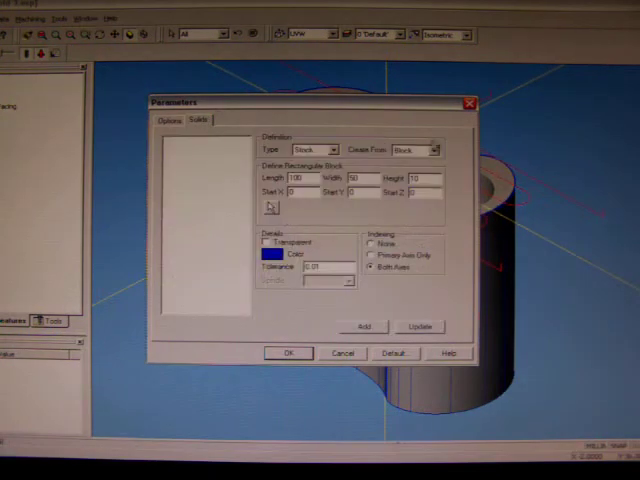
left_click(432, 149)
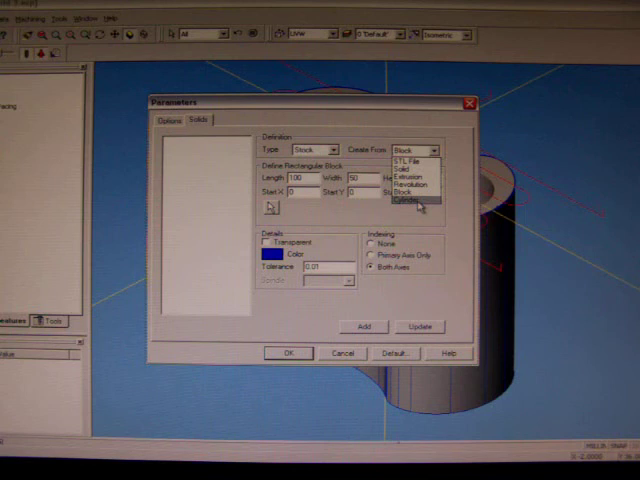
left_click(413, 203)
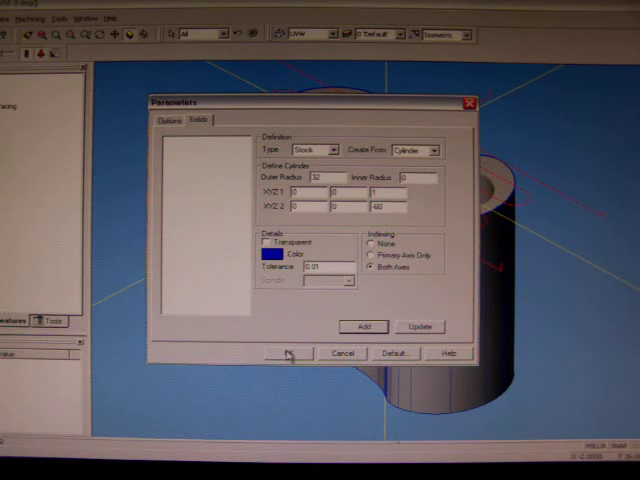
left_click(287, 353)
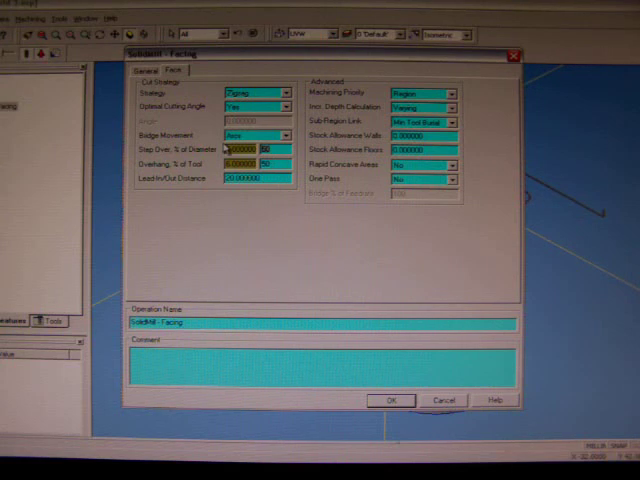
- Close Facing and start SolidMill Contouring with Total Depth 60 and Incremental Depth 6
left_click(390, 399)
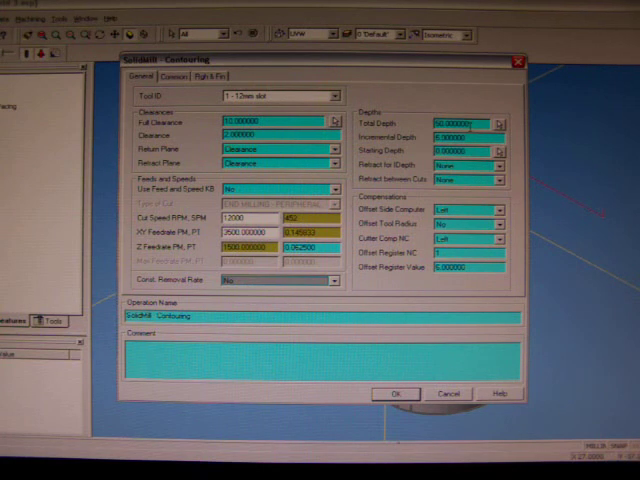
left_click(460, 122)
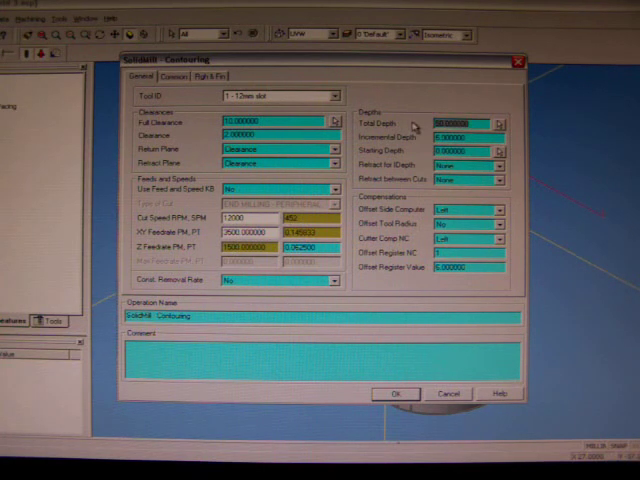